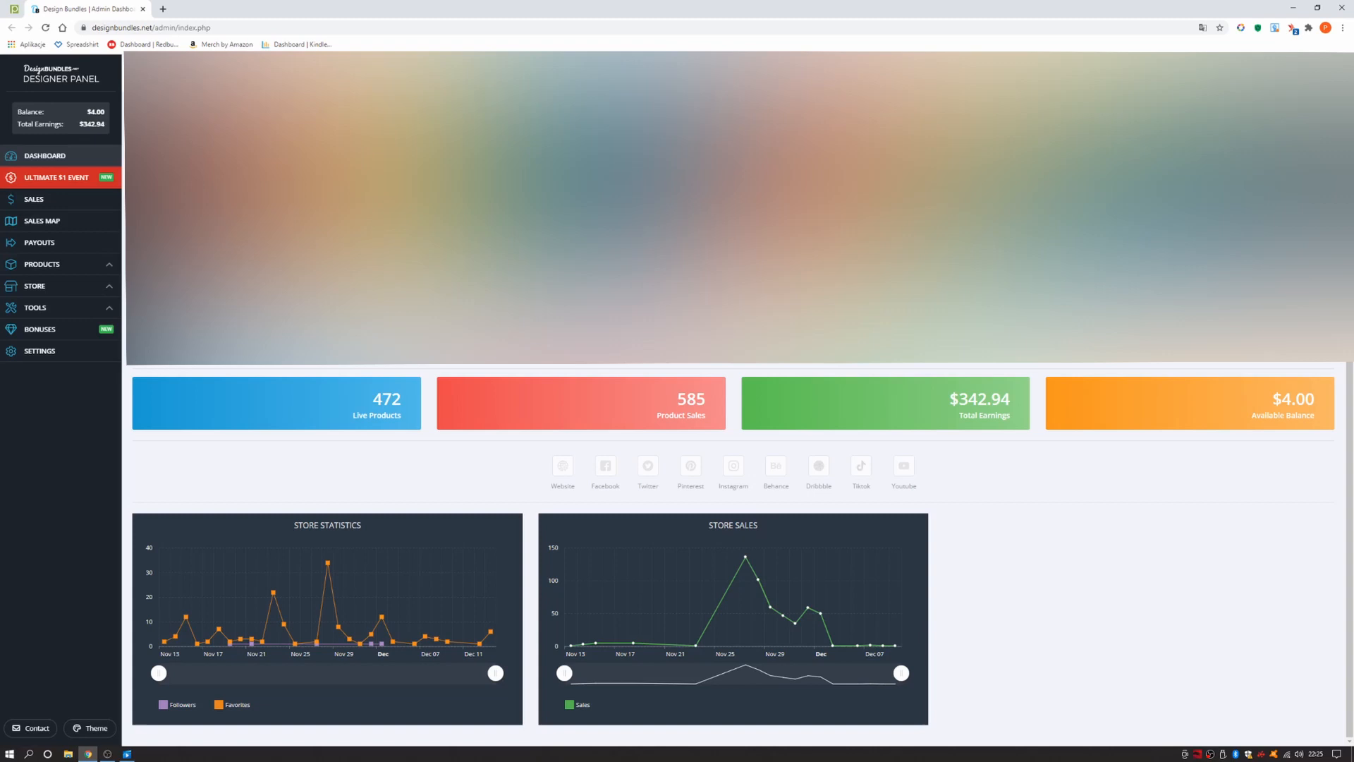
# Go to the Ultimate $1 Event page from the sidebar, showing the event as ended with total earnings
pyautogui.click(55, 177)
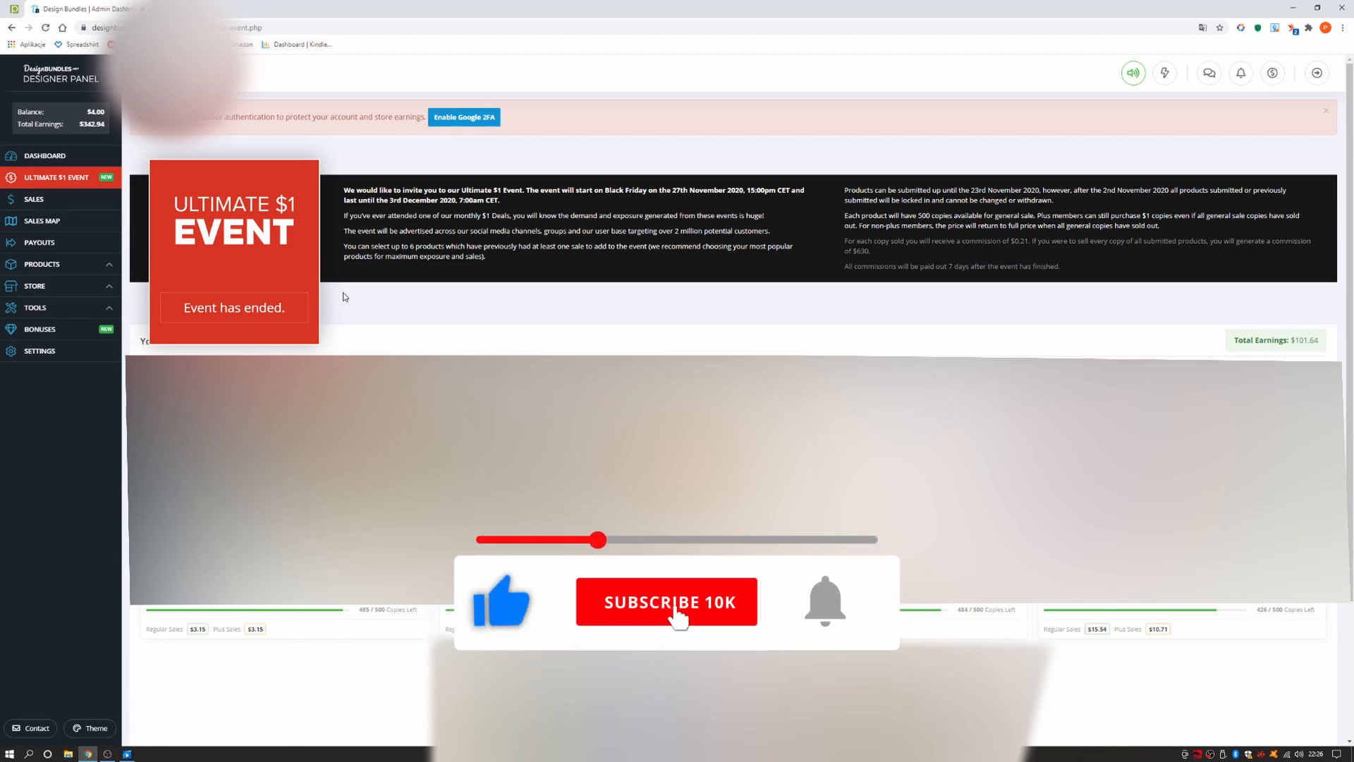
pyautogui.click(666, 601)
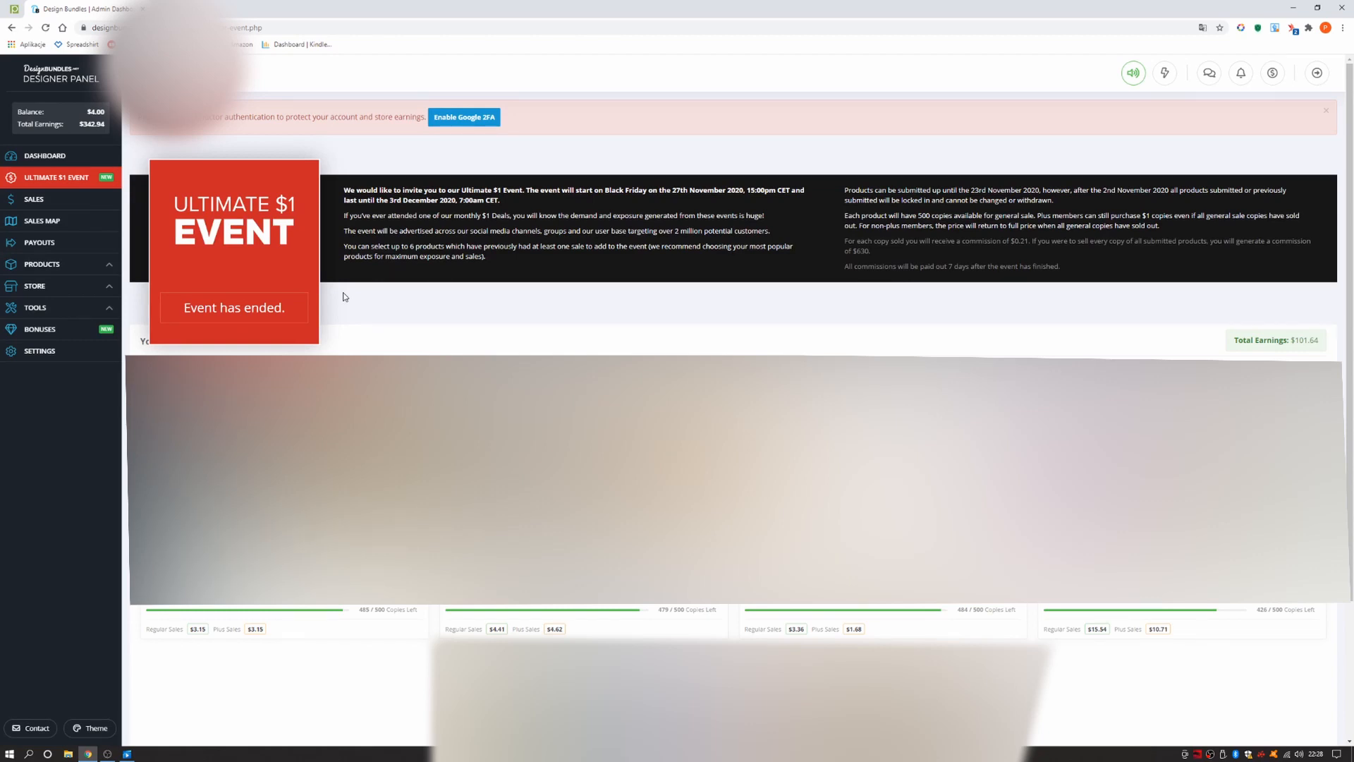
# Scroll down the event page to reveal the last two product cards with copies left and sales
pyautogui.scroll(-3)
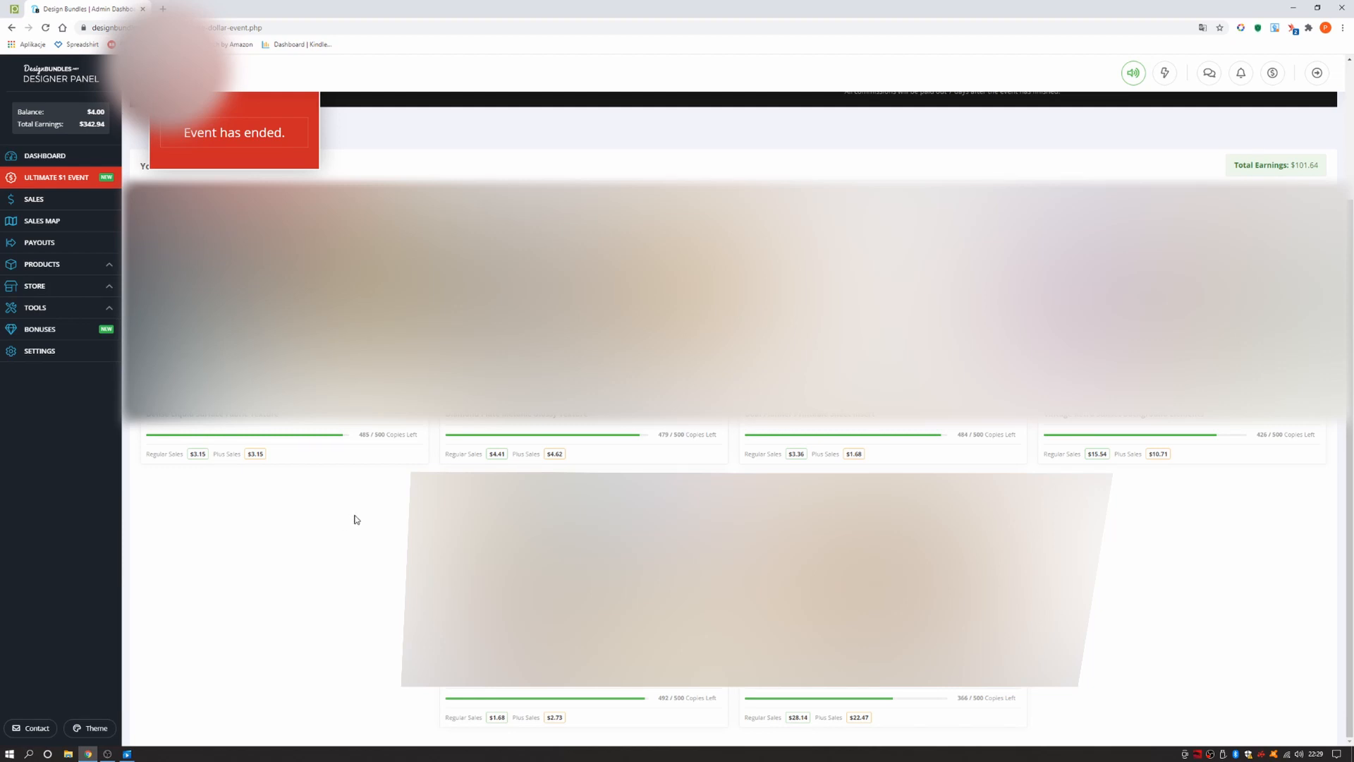
# Return to the Dashboard from the sidebar to see live products, sales, earnings and charts
pyautogui.click(34, 199)
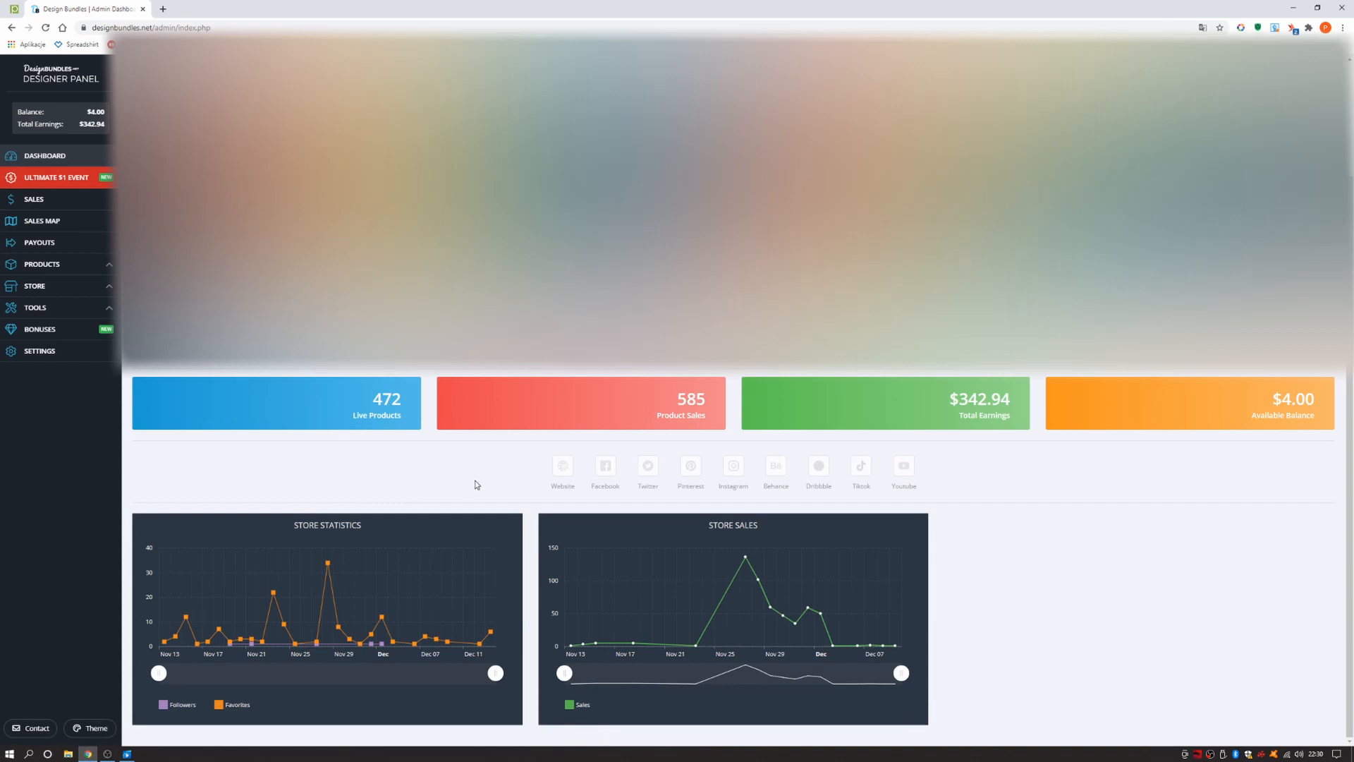
pyautogui.moveTo(532, 458)
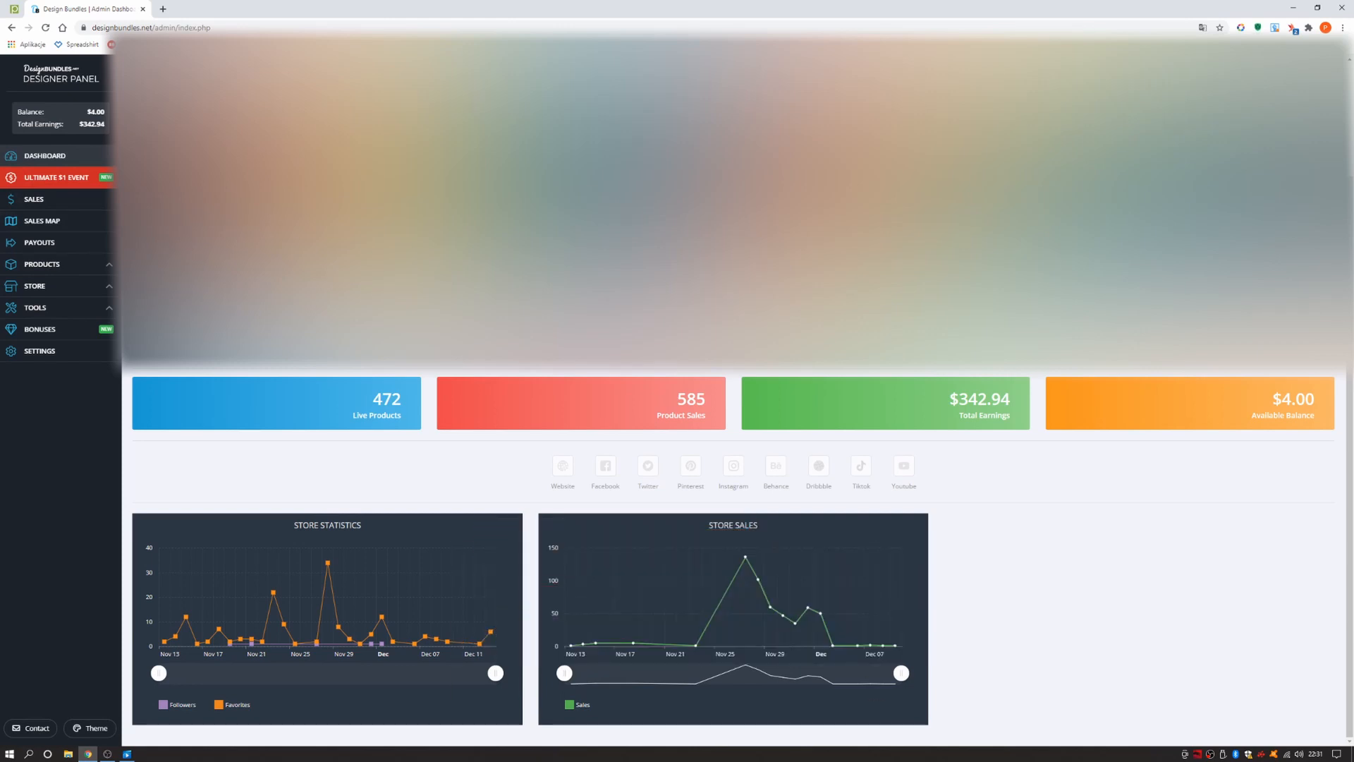
pyautogui.moveTo(804, 501)
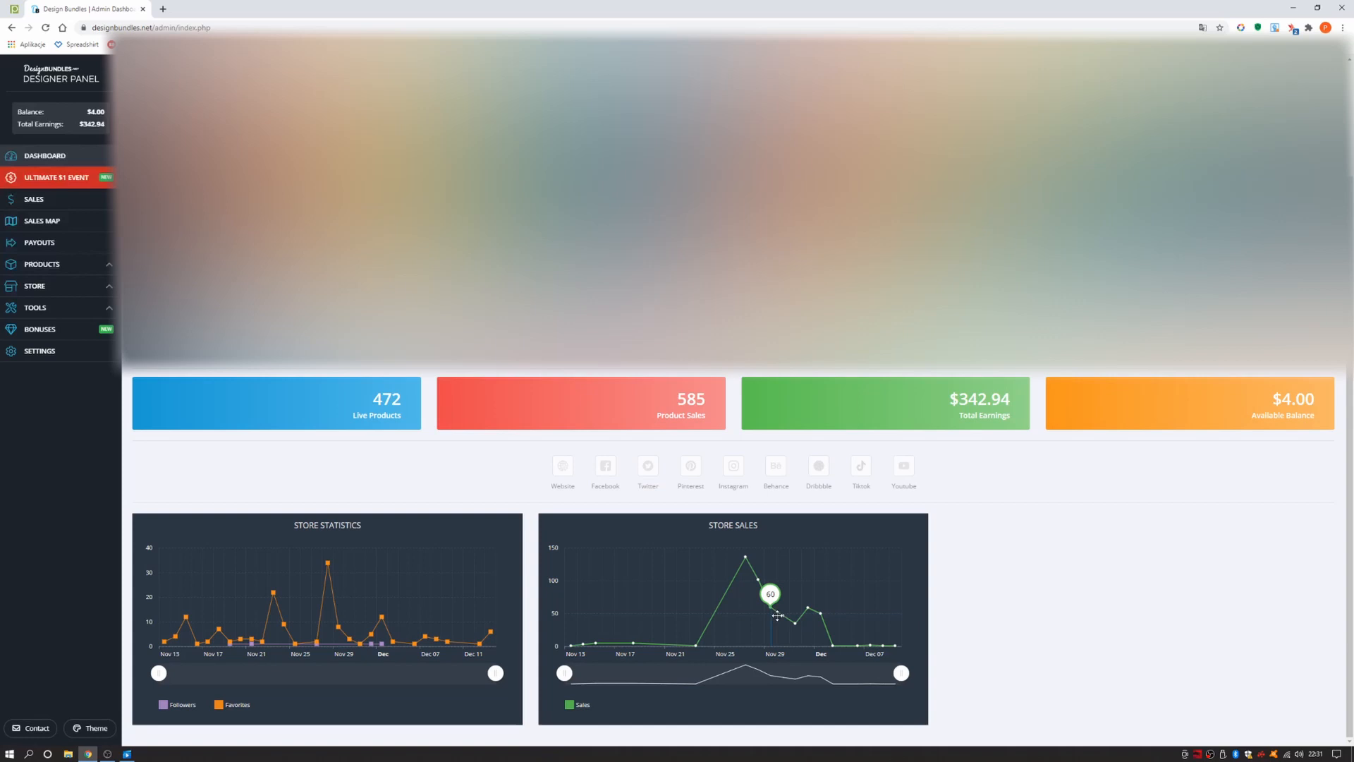
pyautogui.moveTo(821, 620)
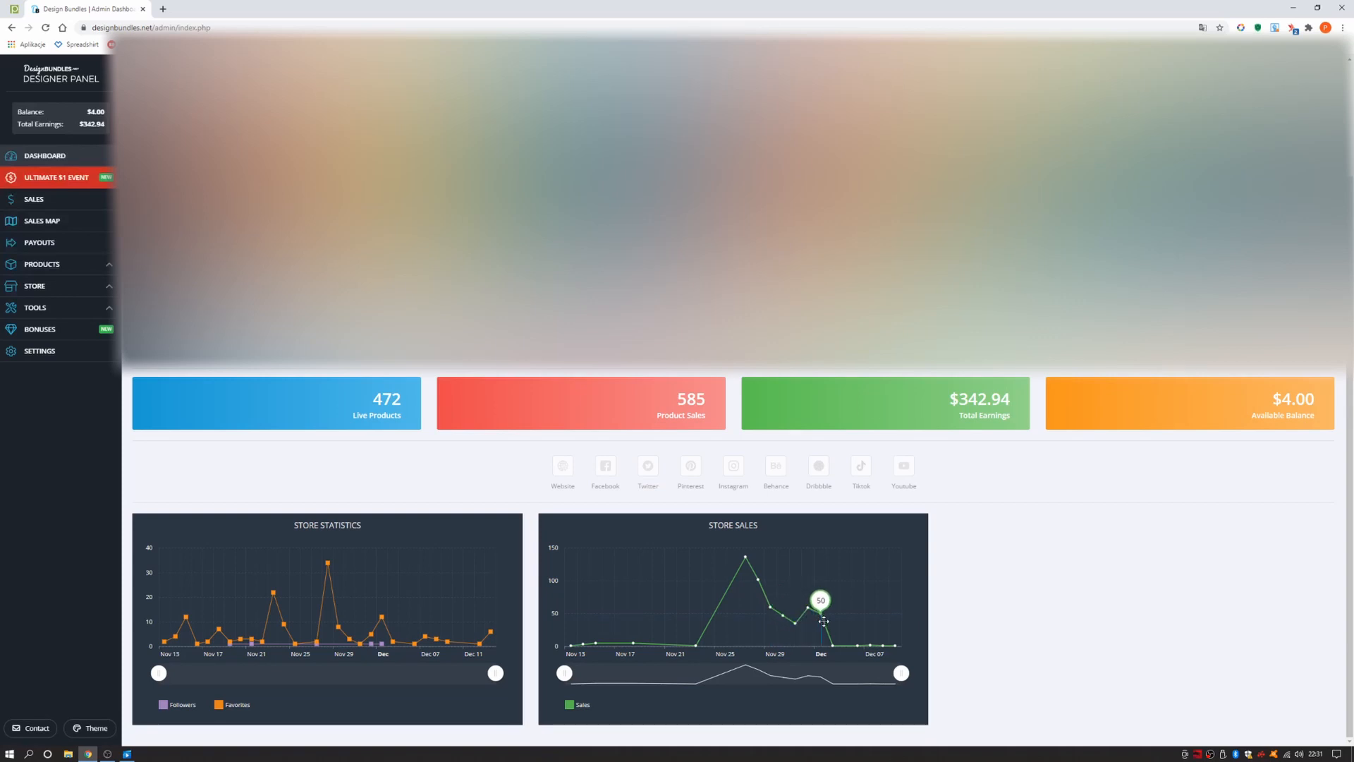
pyautogui.moveTo(860, 650)
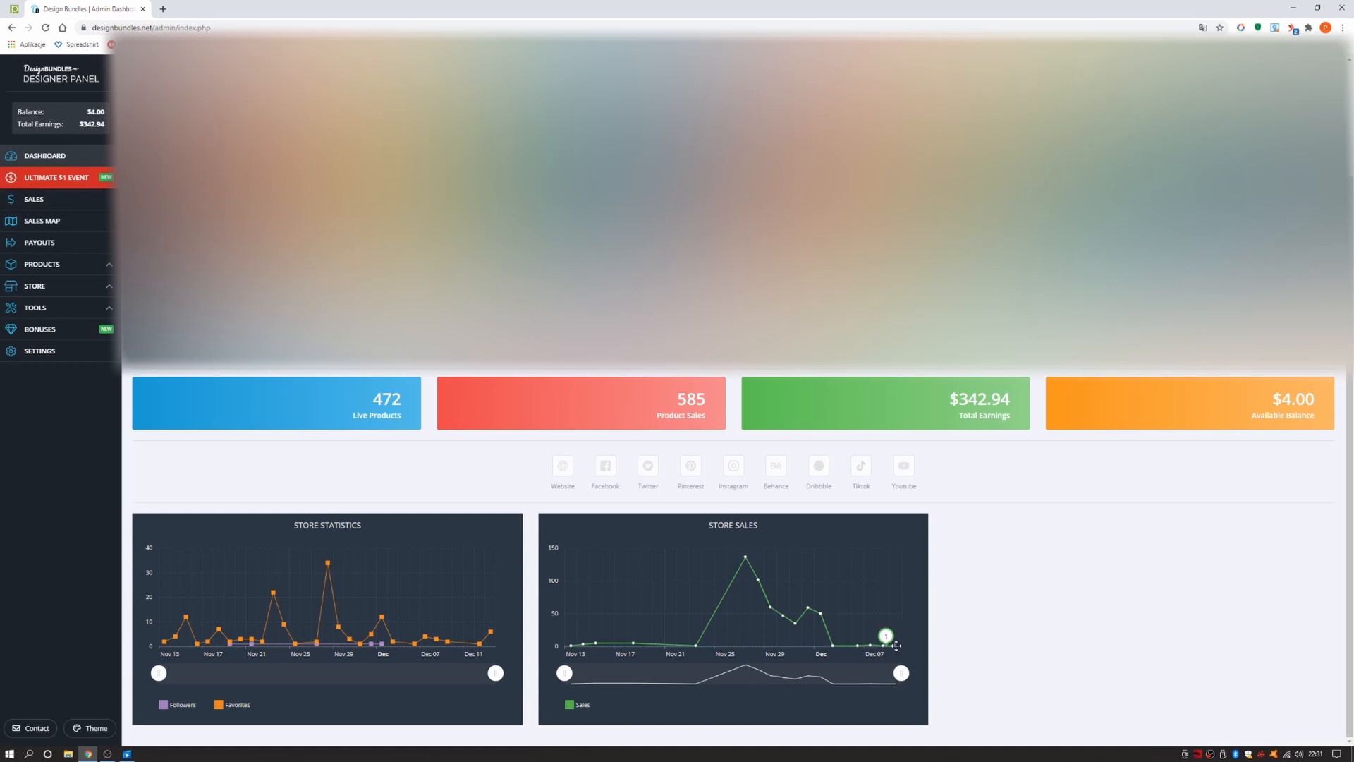
pyautogui.moveTo(972, 581)
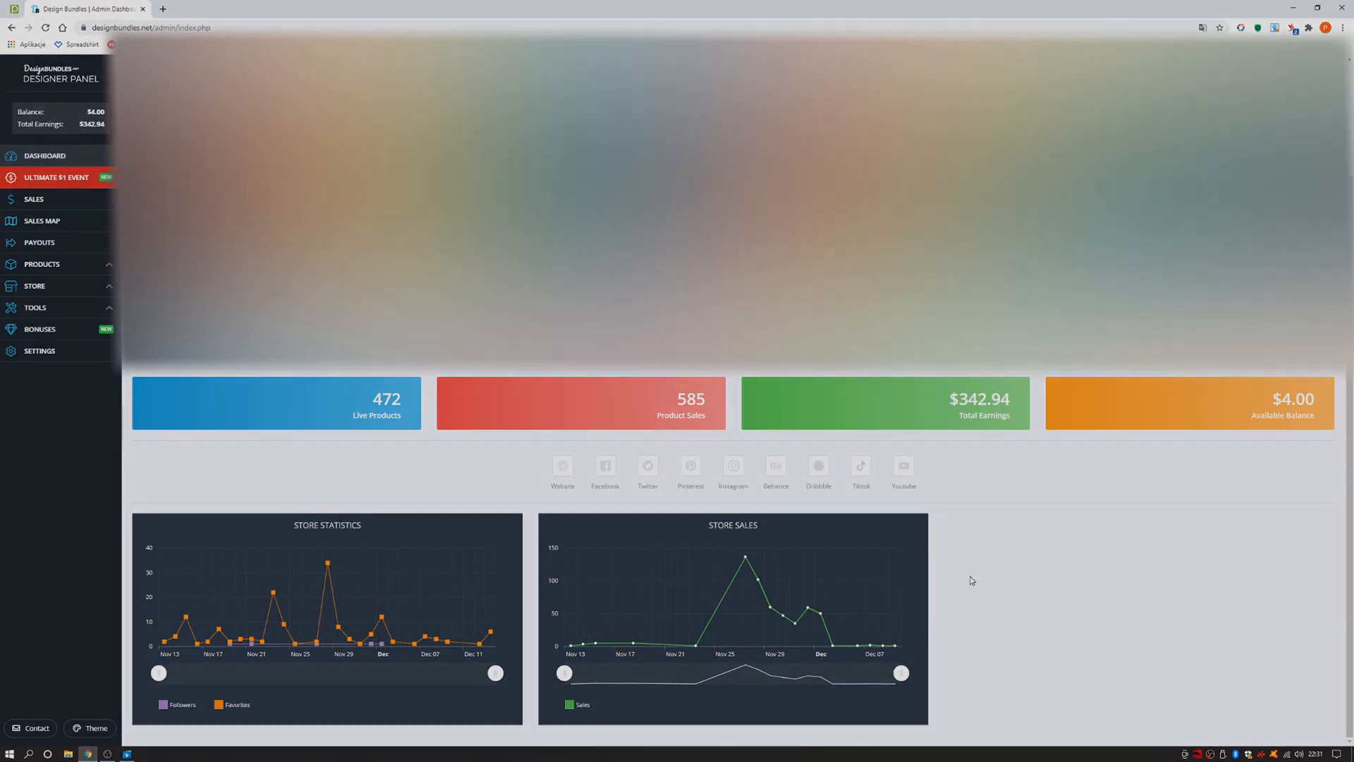